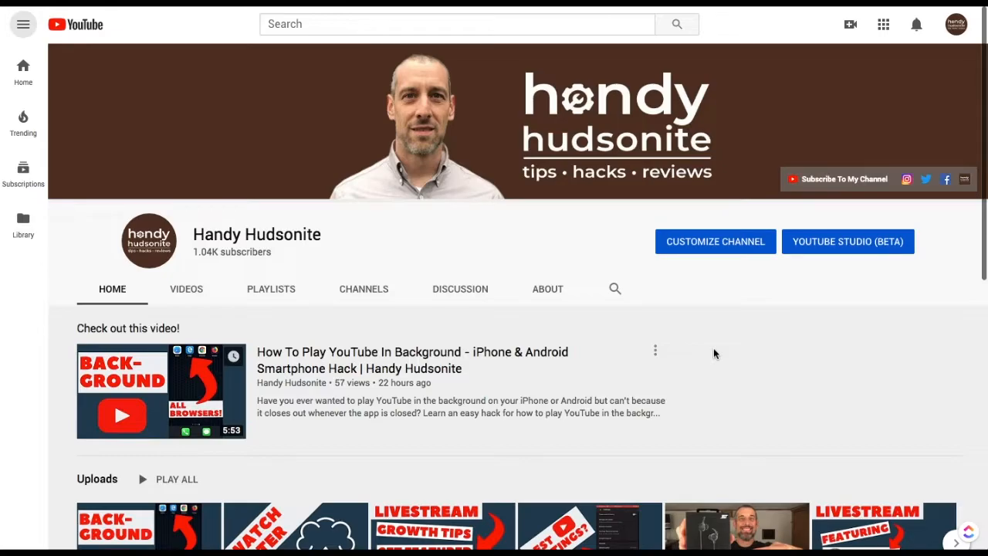
mouse_move(777, 333)
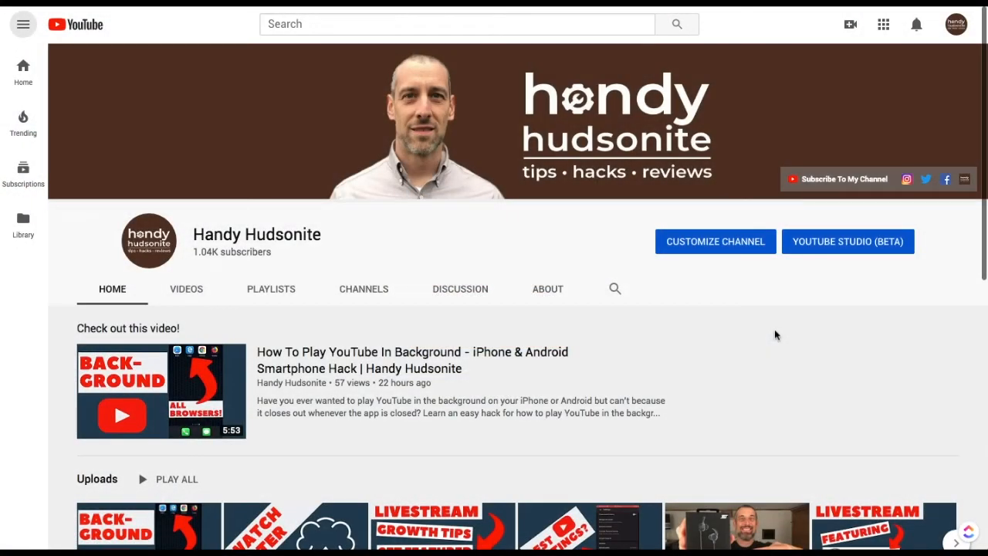
Scroll down and back up the Handy Hudsonite channel home page
scroll(down, 3)
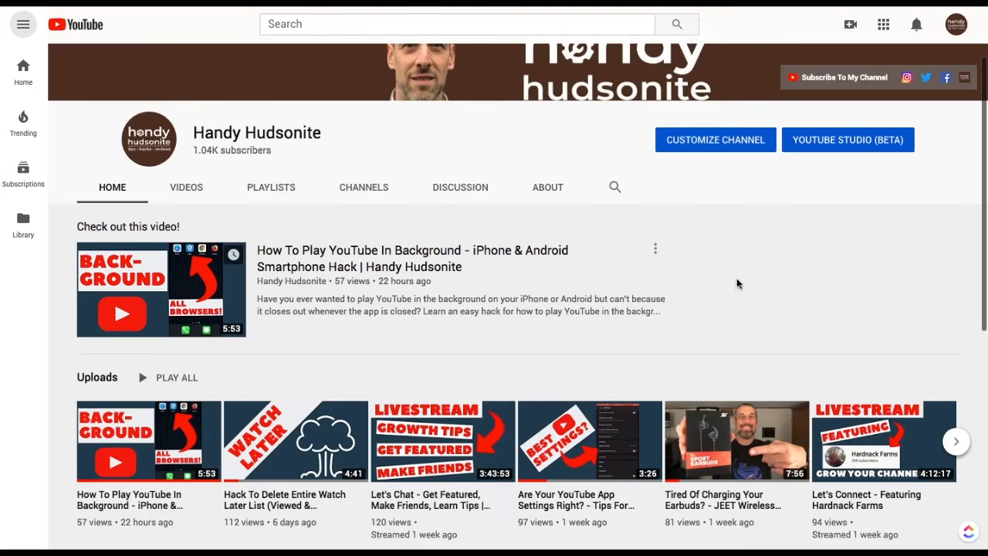
scroll(up, 3)
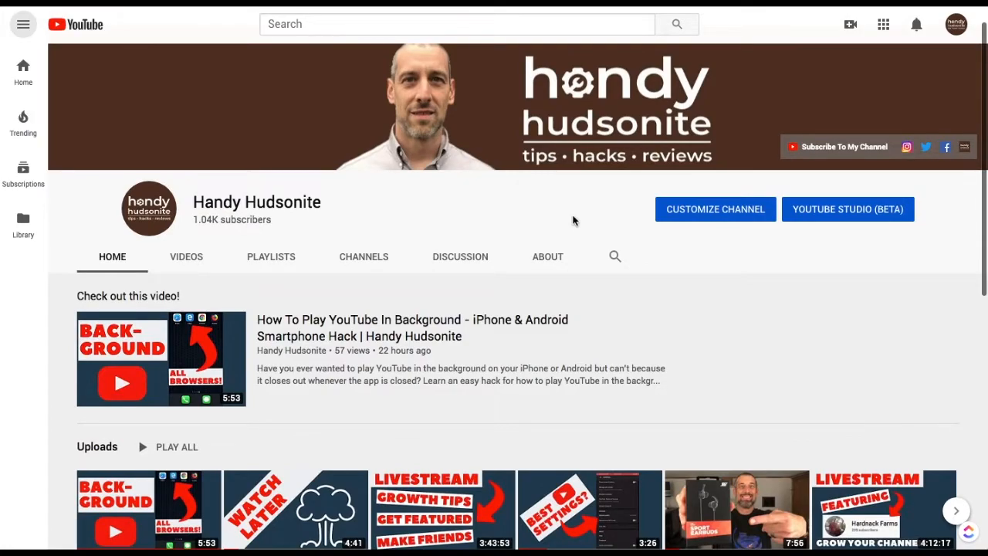
mouse_move(692, 289)
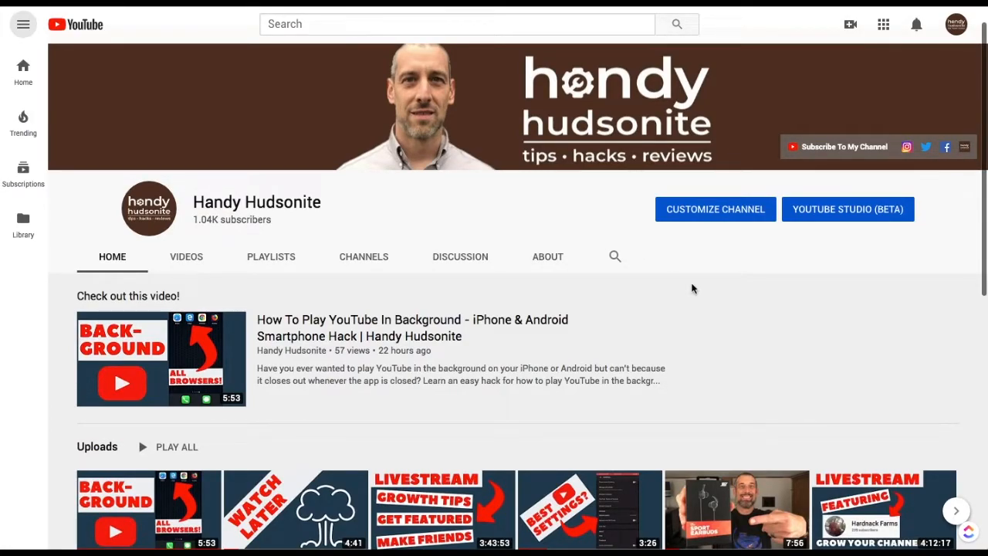
mouse_move(606, 213)
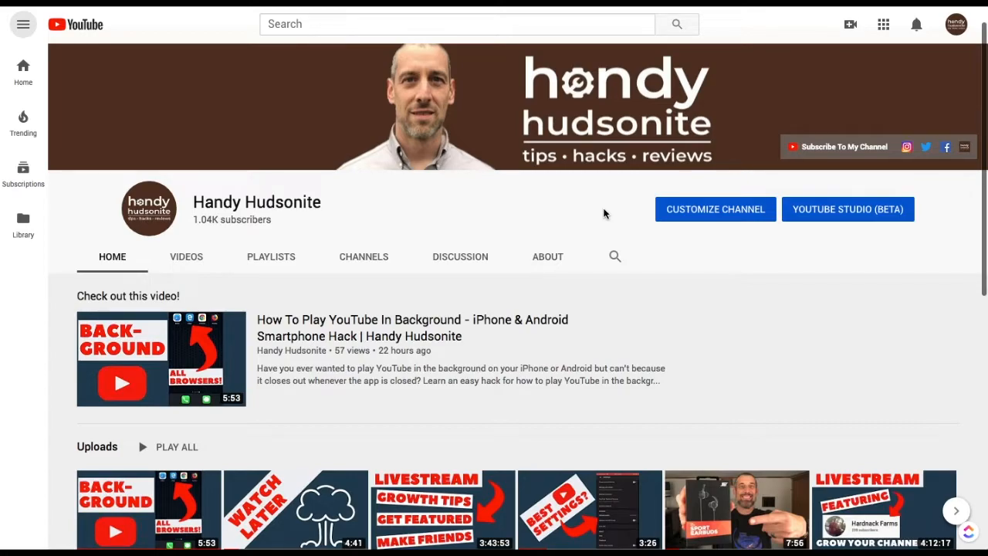
mouse_move(742, 307)
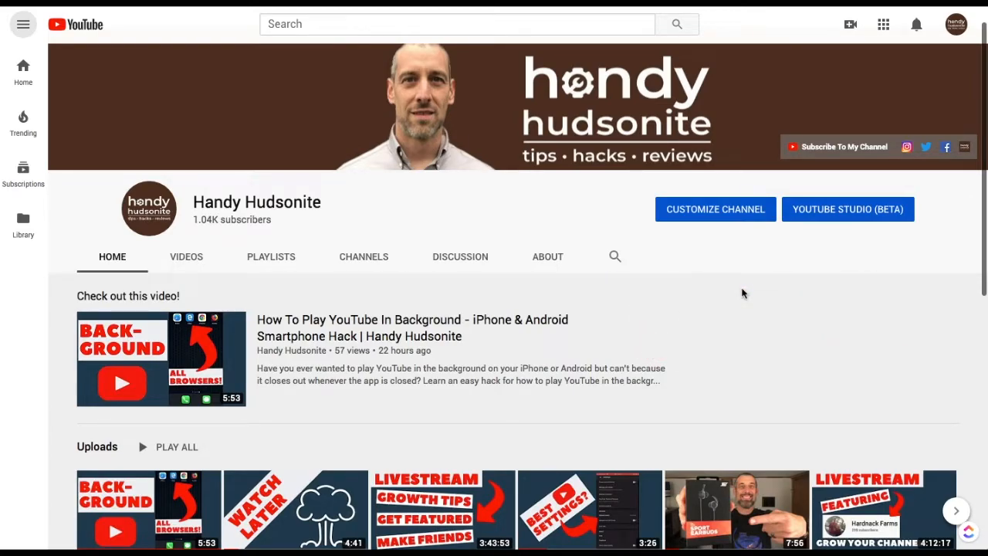
mouse_move(592, 219)
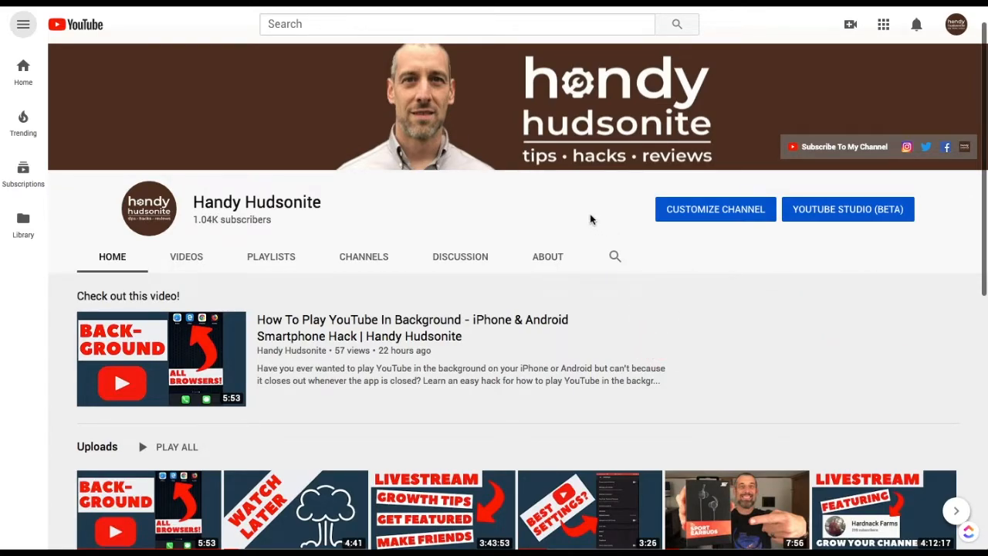
mouse_move(722, 309)
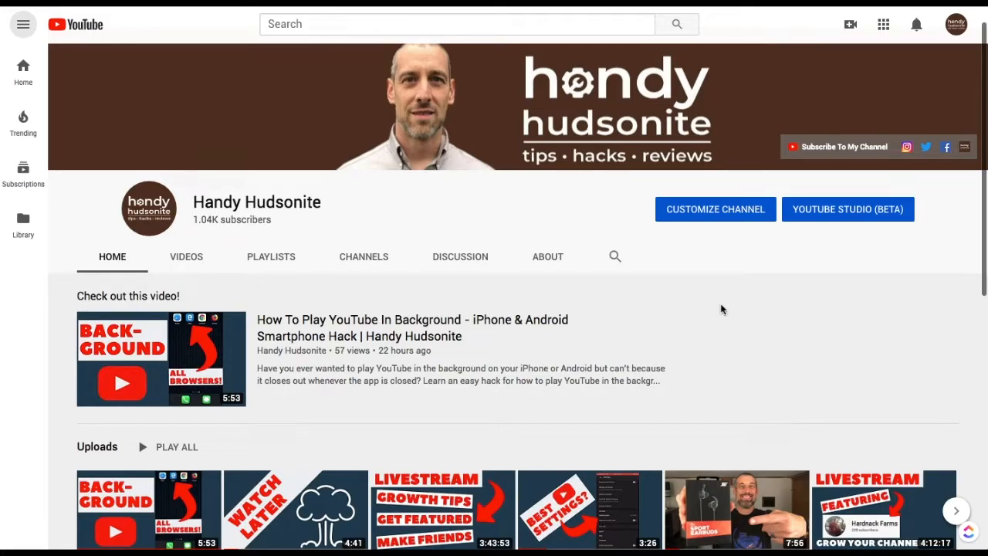
mouse_move(417, 235)
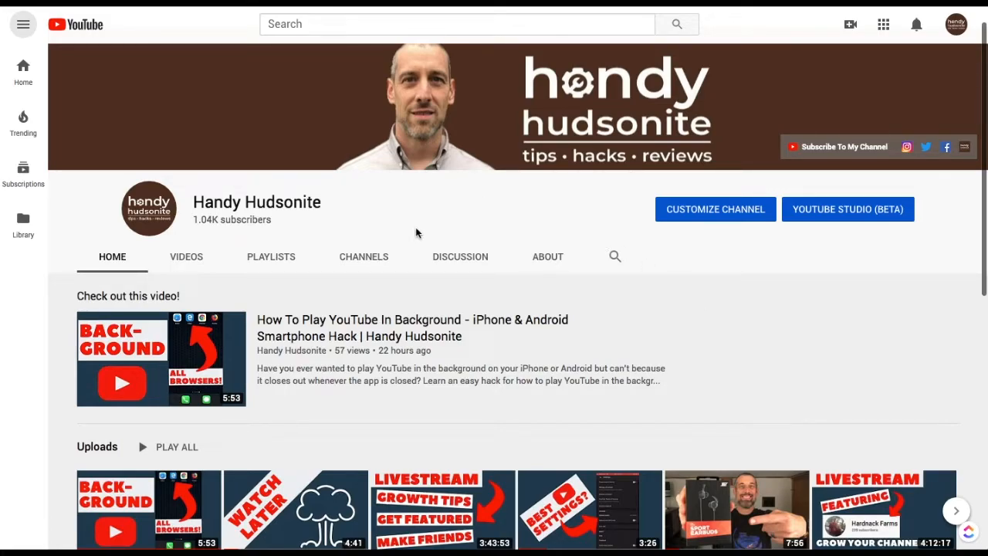
mouse_move(343, 324)
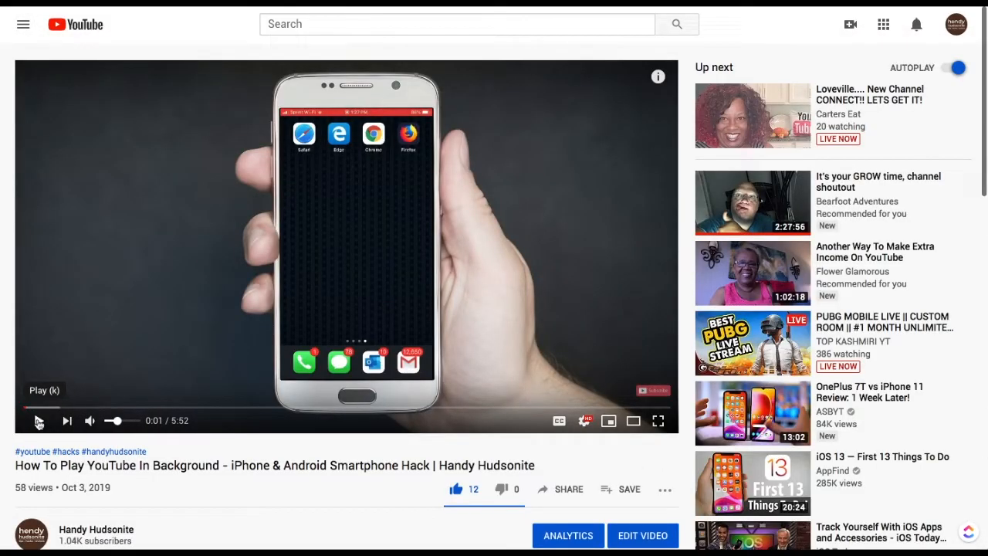
Start the background-play video and mute its sound
click(658, 420)
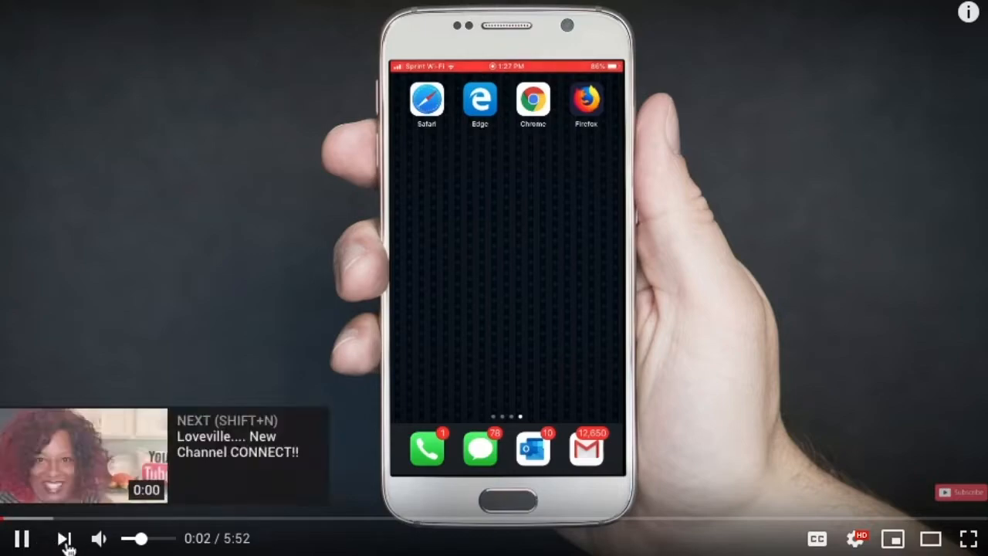
click(99, 538)
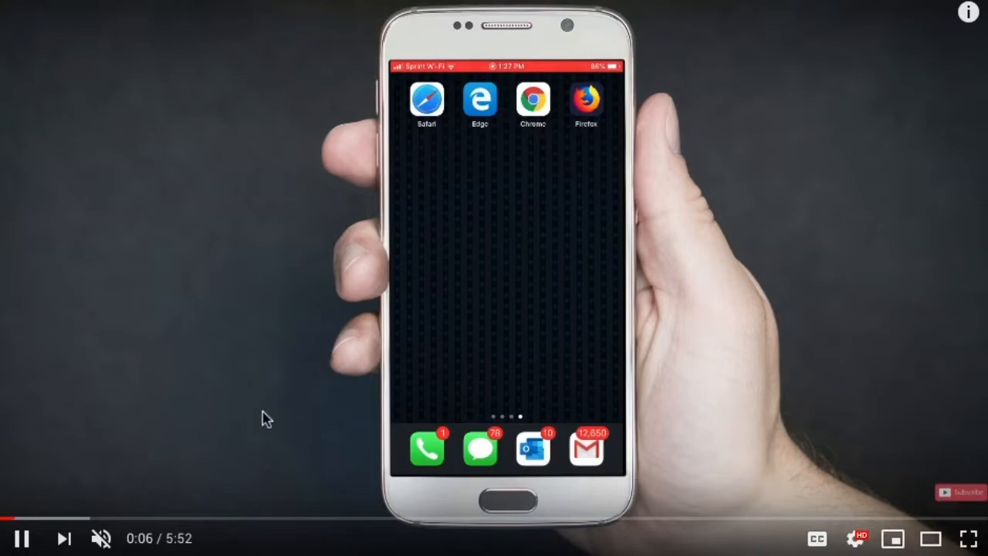
mouse_move(324, 207)
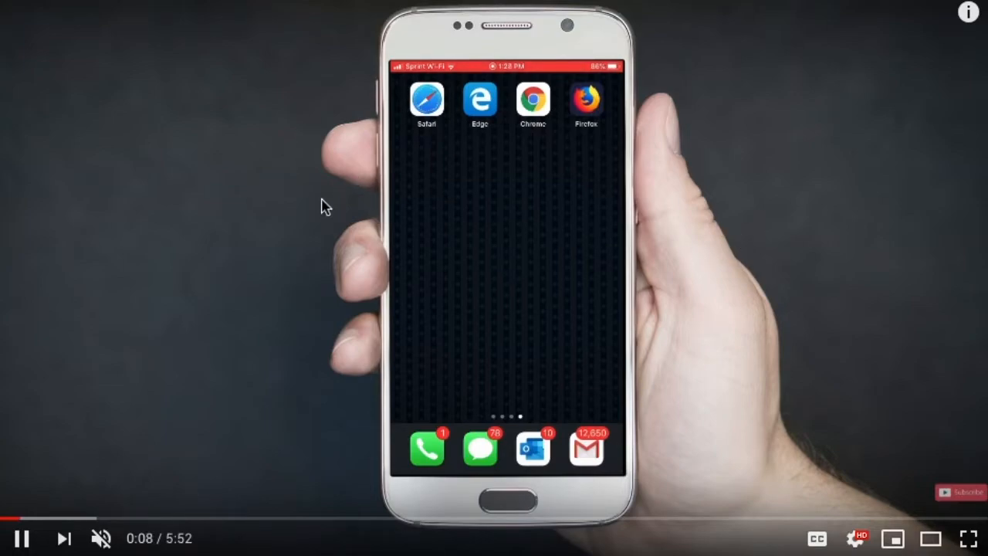
mouse_move(309, 414)
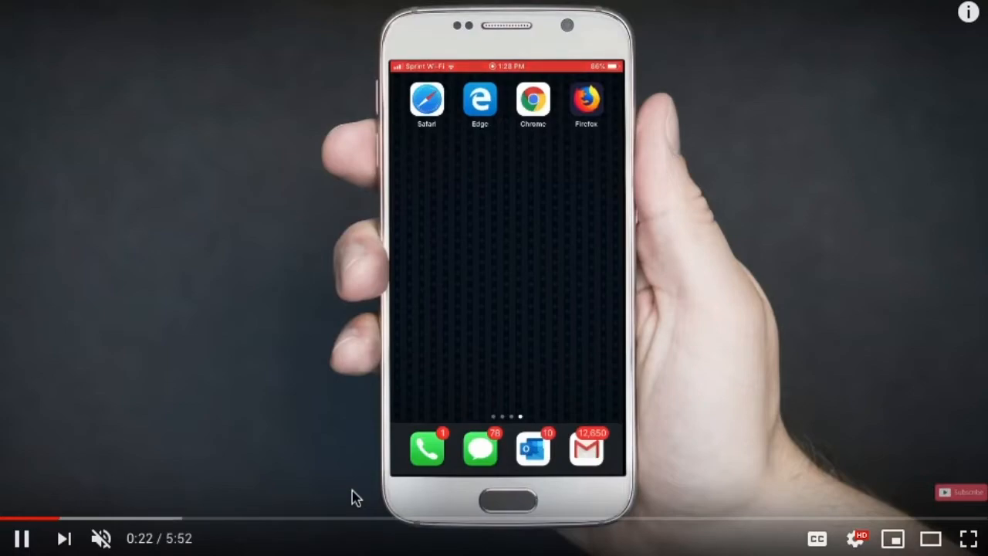
mouse_move(206, 488)
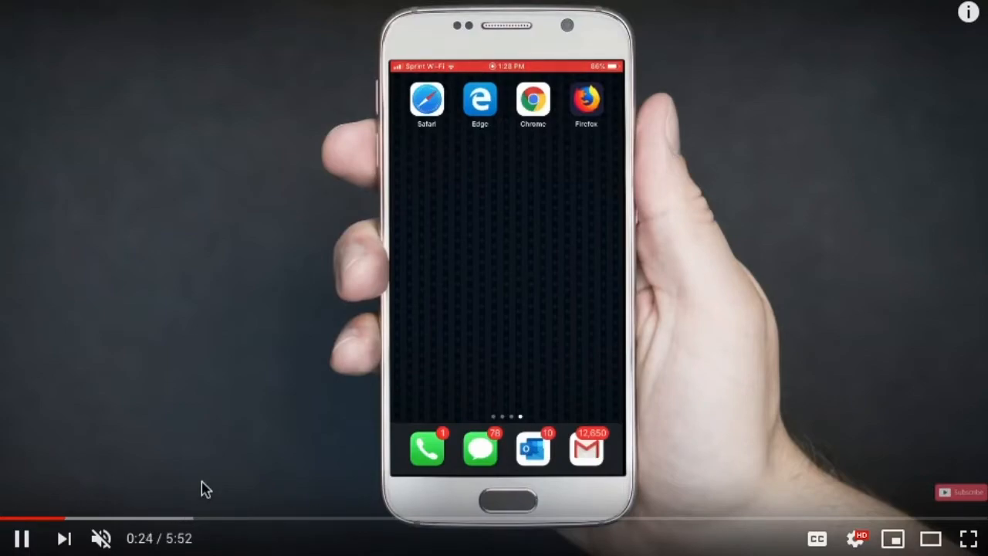
mouse_move(245, 288)
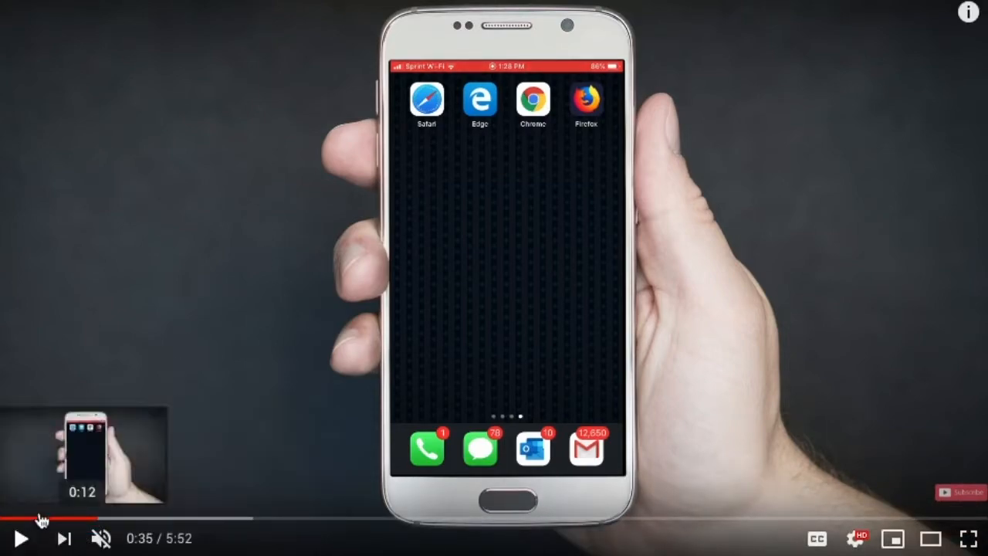
mouse_move(451, 253)
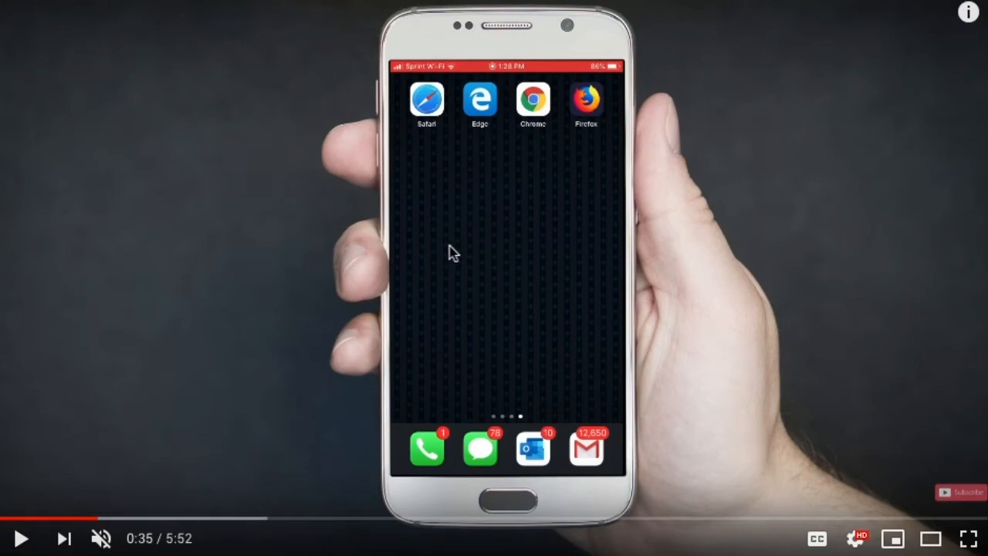
right_click(451, 253)
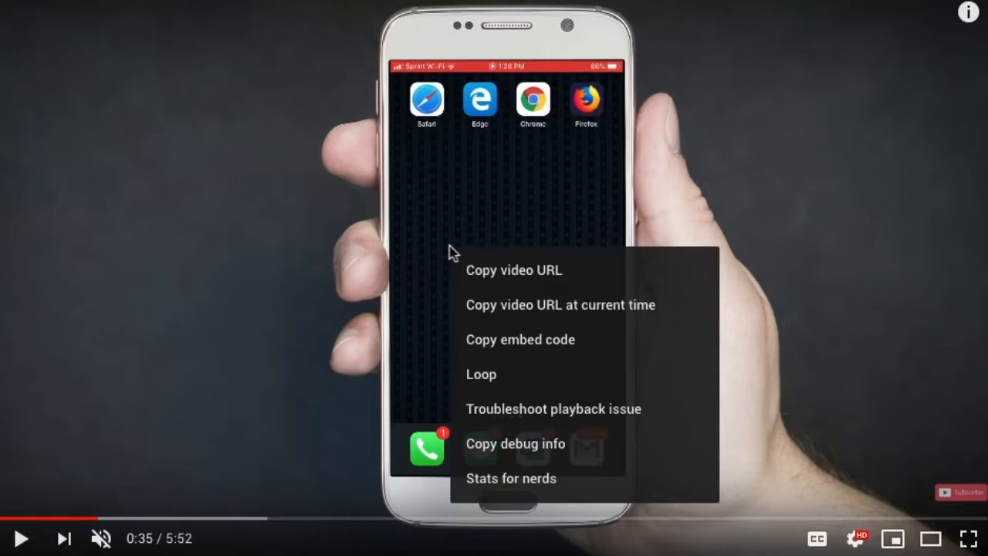
mouse_move(540, 327)
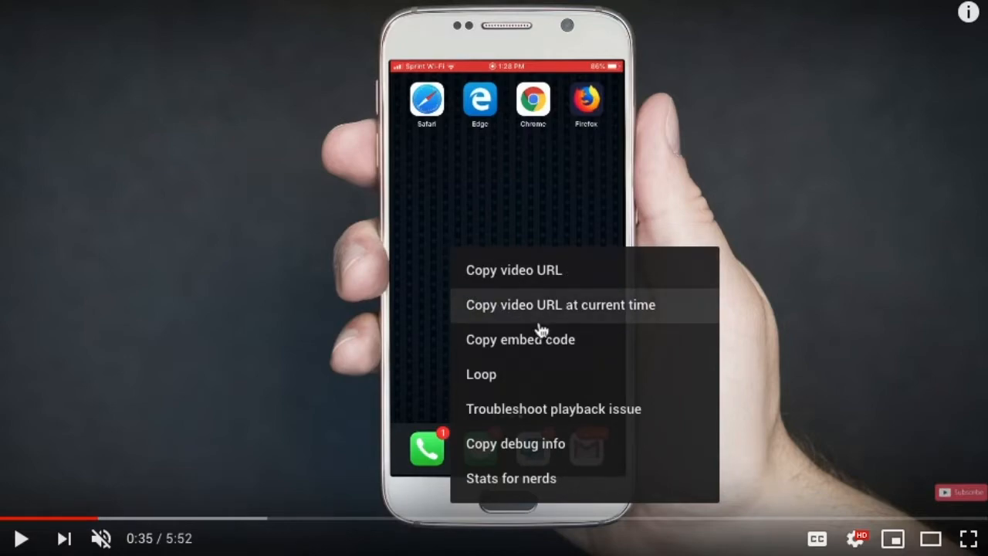
mouse_move(606, 358)
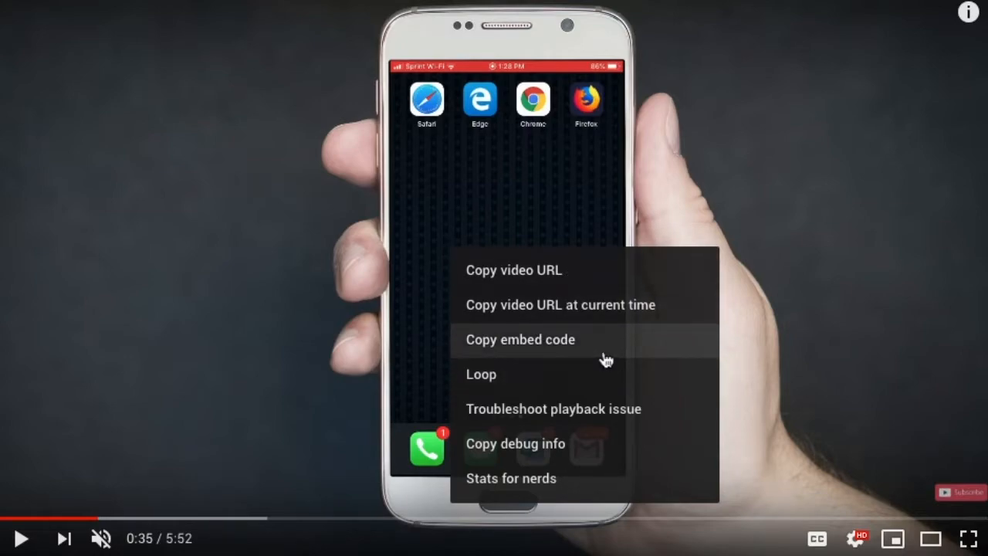
mouse_move(538, 355)
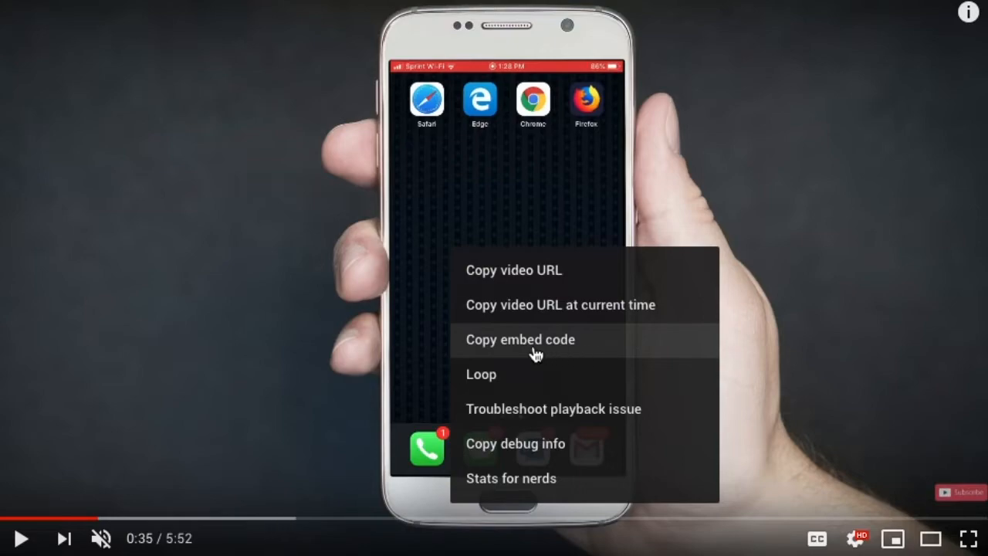
mouse_move(531, 317)
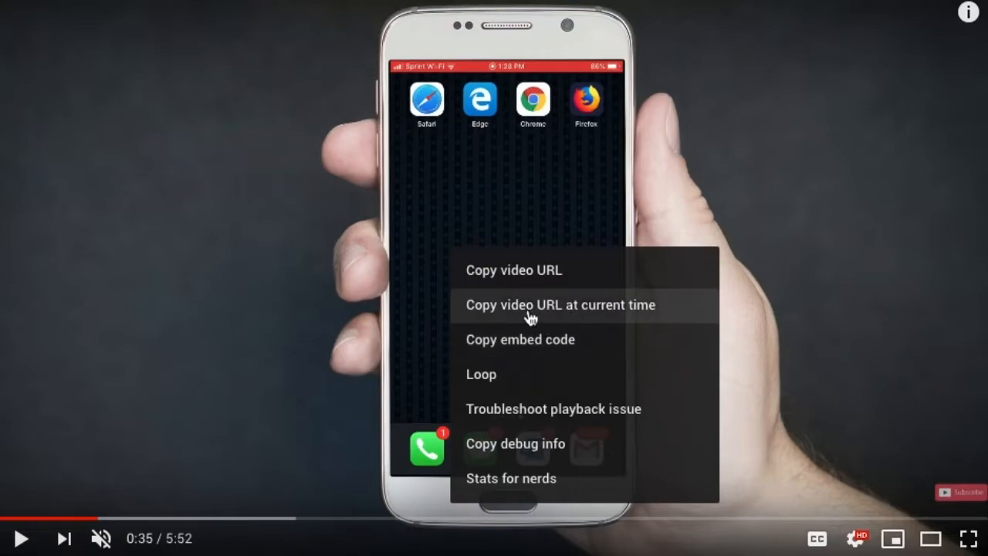
mouse_move(562, 312)
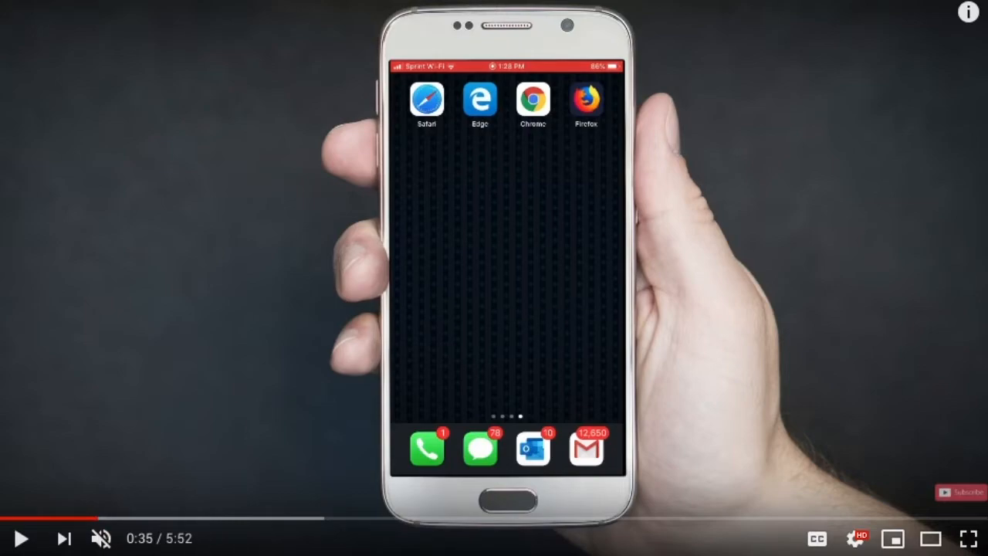
mouse_move(559, 213)
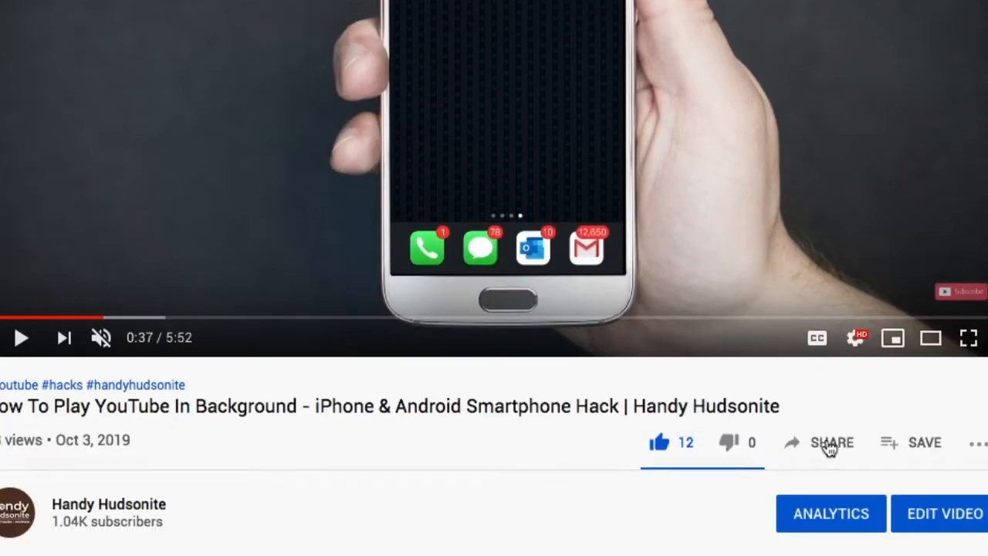
Open the share options, toggle the 0:37 start time on and off, then close without sharing
click(831, 442)
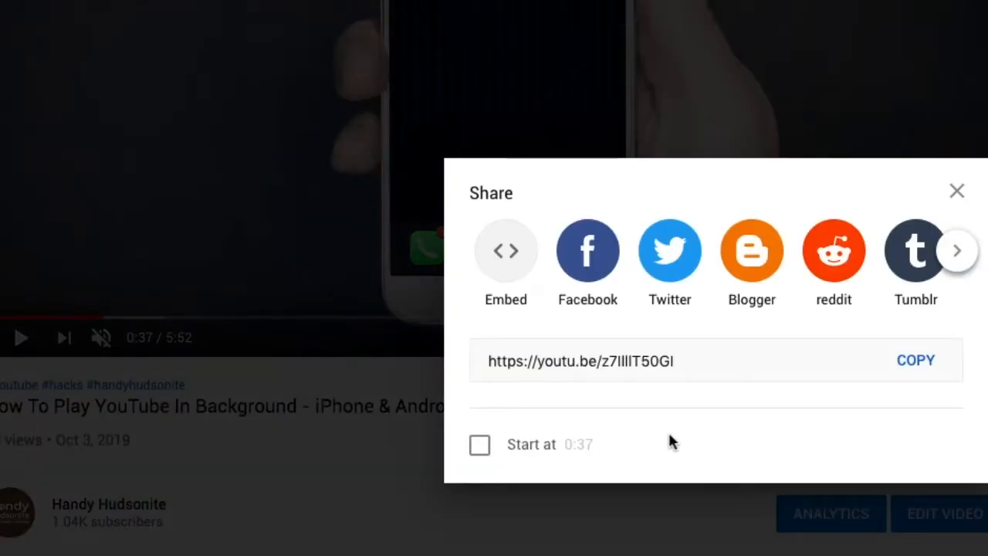
click(479, 445)
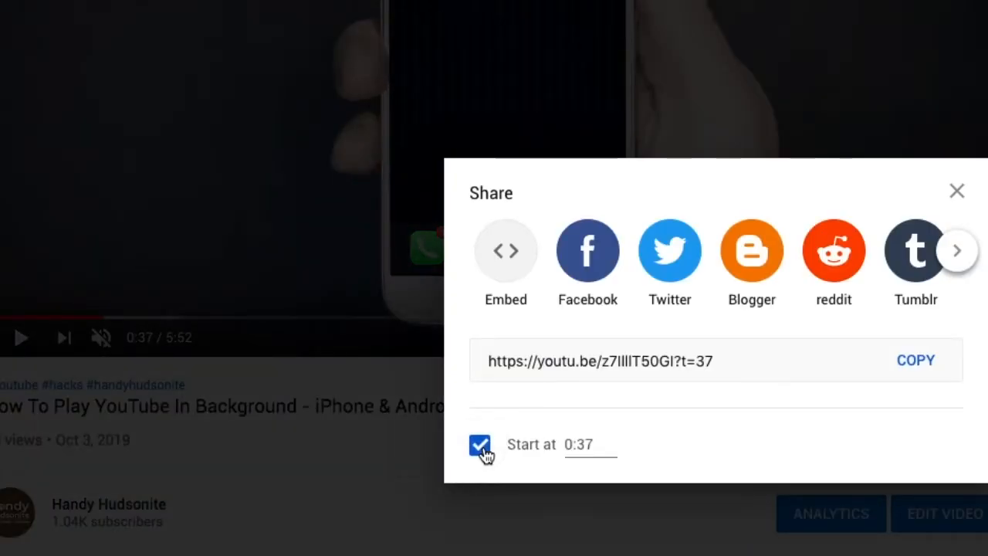
click(479, 444)
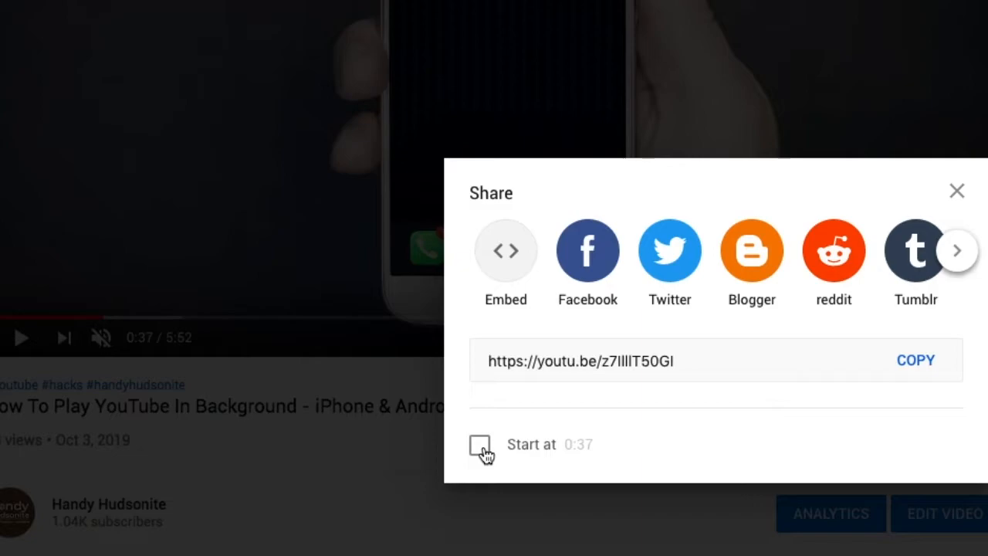
mouse_move(919, 191)
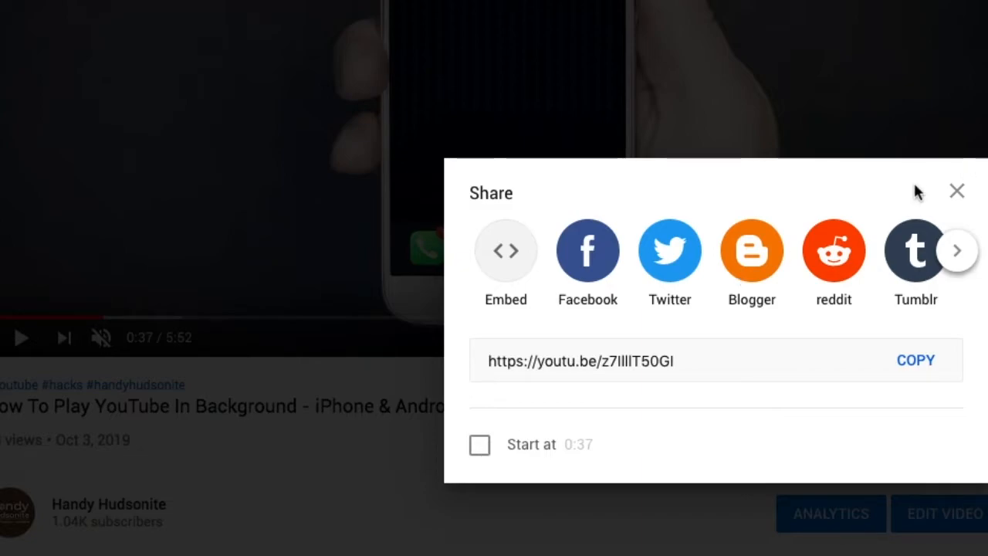
click(957, 192)
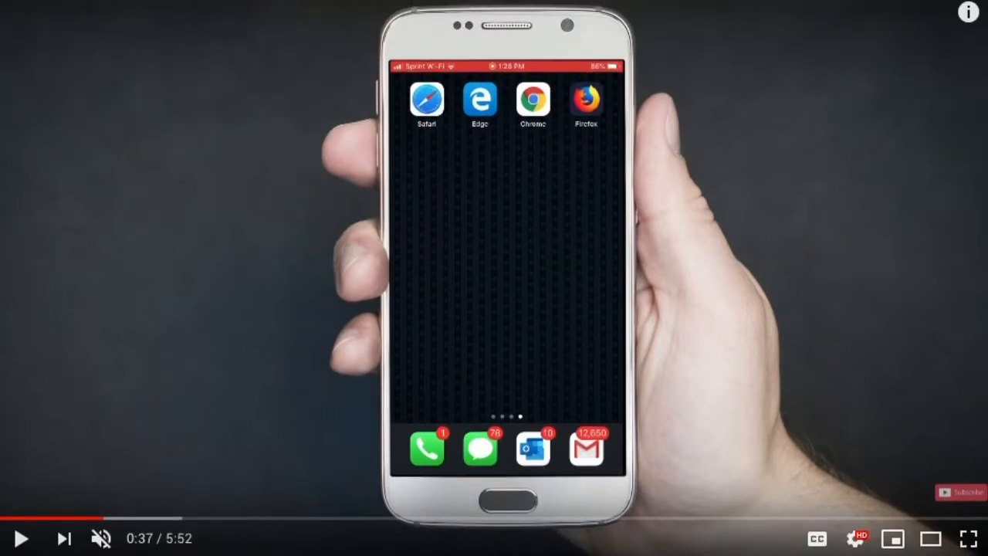
Bring up the player's right-click menu and show the Stats for nerds overlay
click(105, 516)
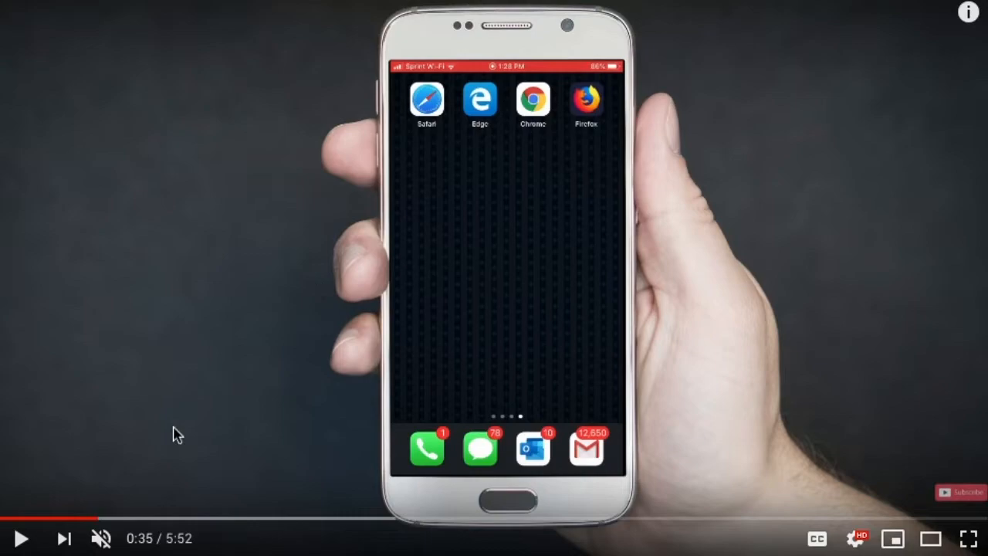
mouse_move(460, 244)
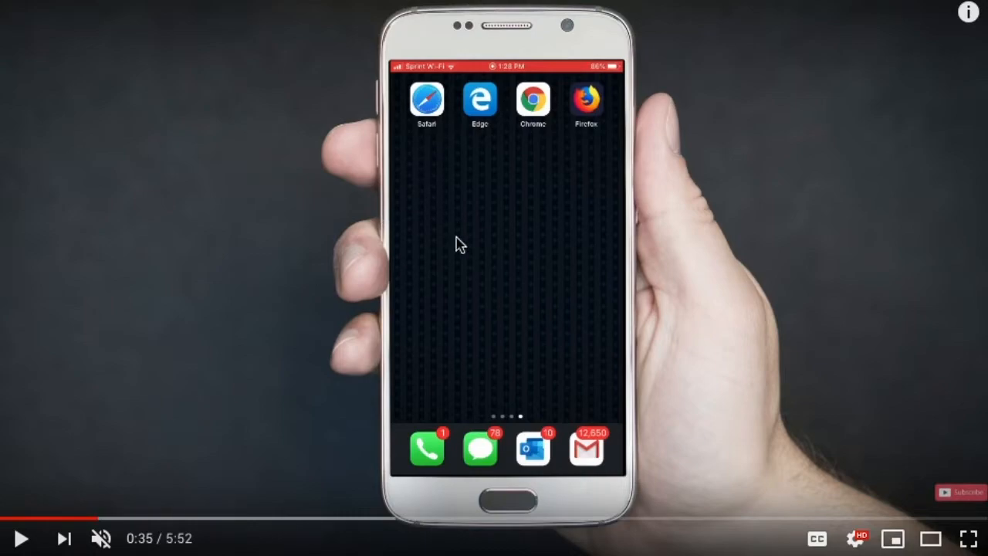
right_click(460, 244)
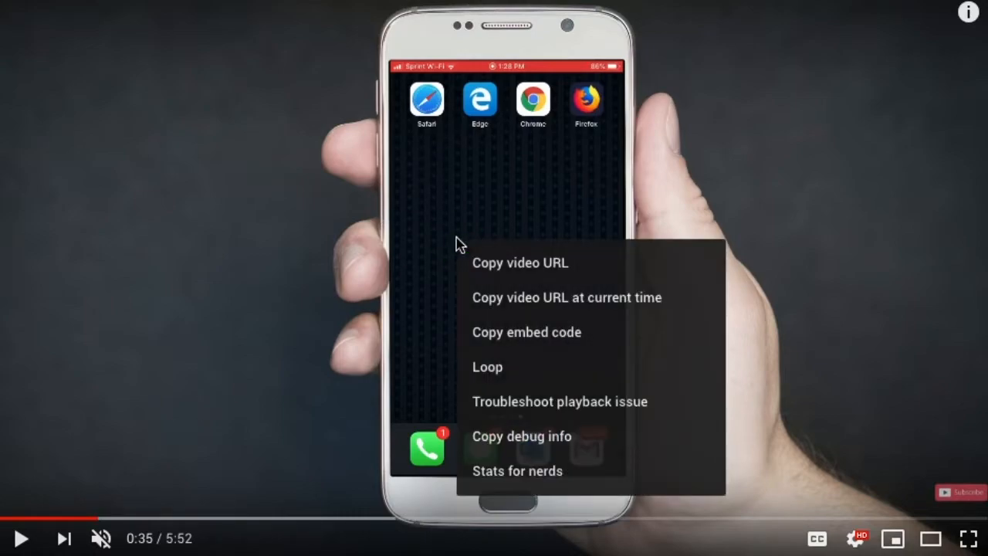
mouse_move(519, 264)
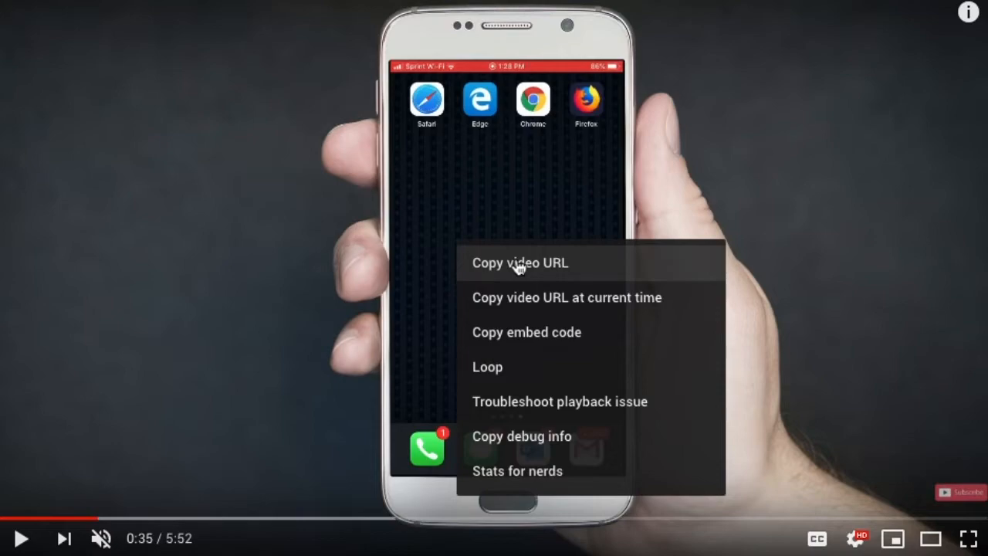
mouse_move(548, 269)
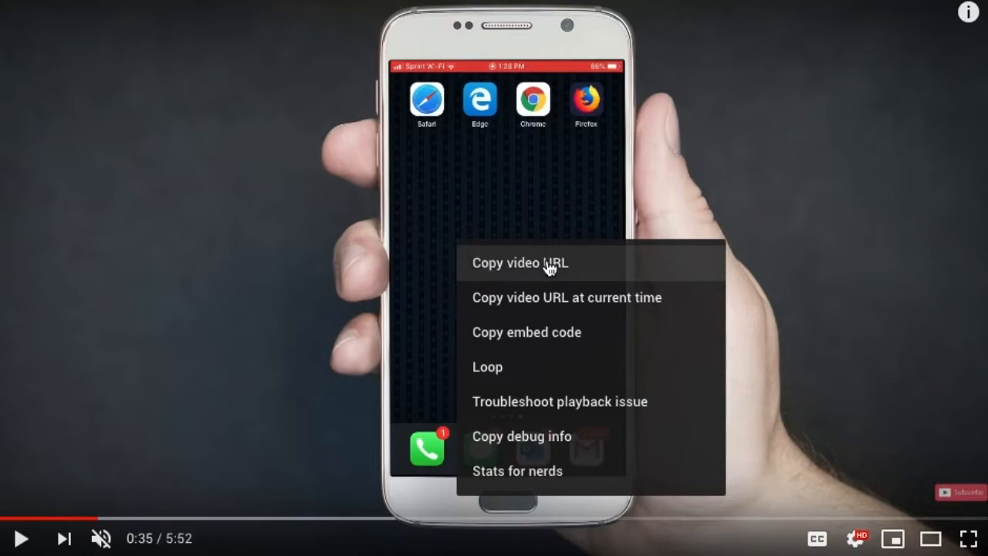
mouse_move(544, 332)
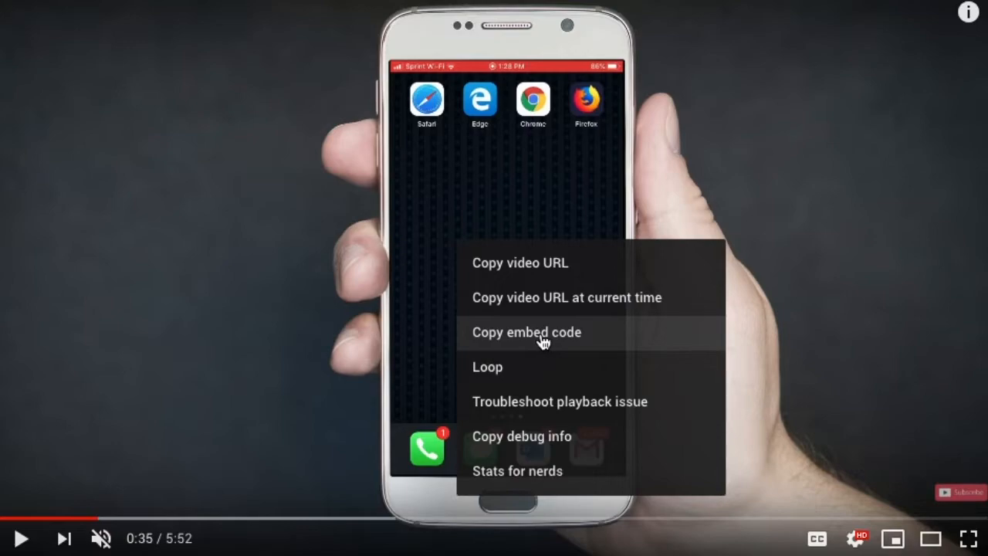
mouse_move(508, 372)
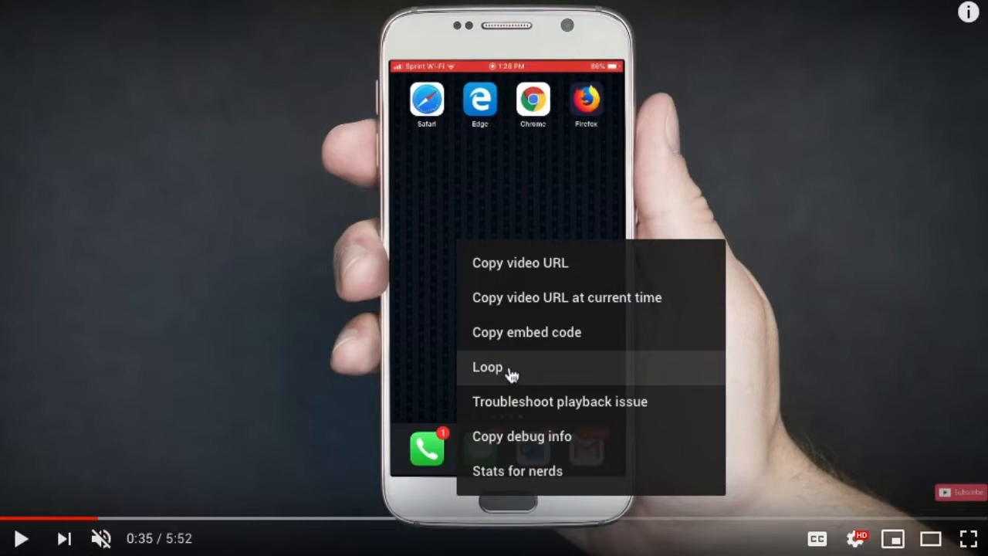
mouse_move(519, 380)
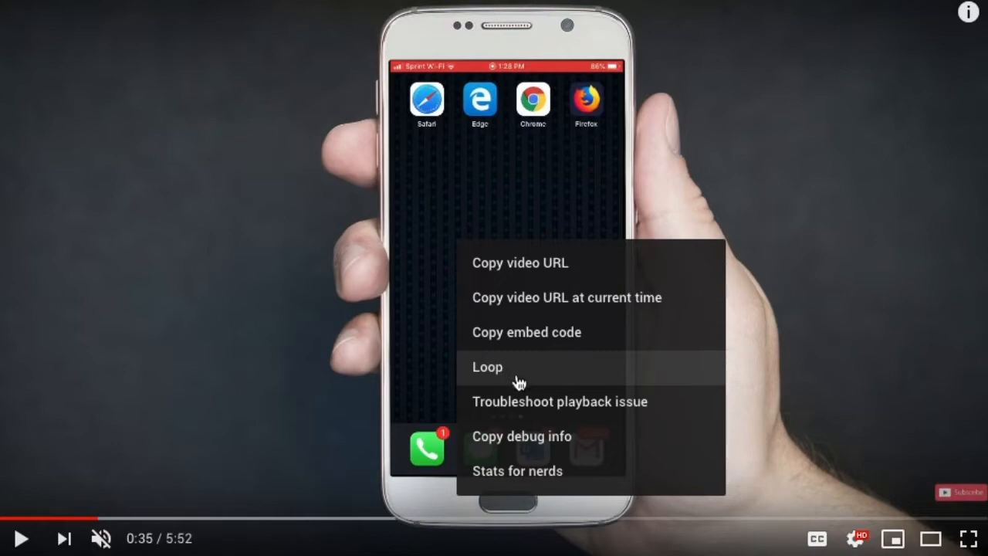
mouse_move(602, 411)
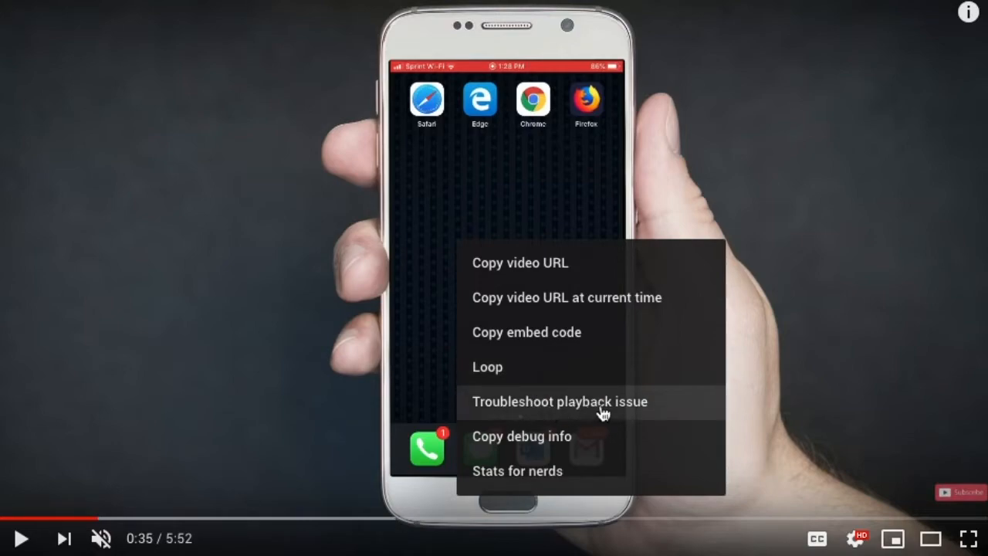
mouse_move(609, 413)
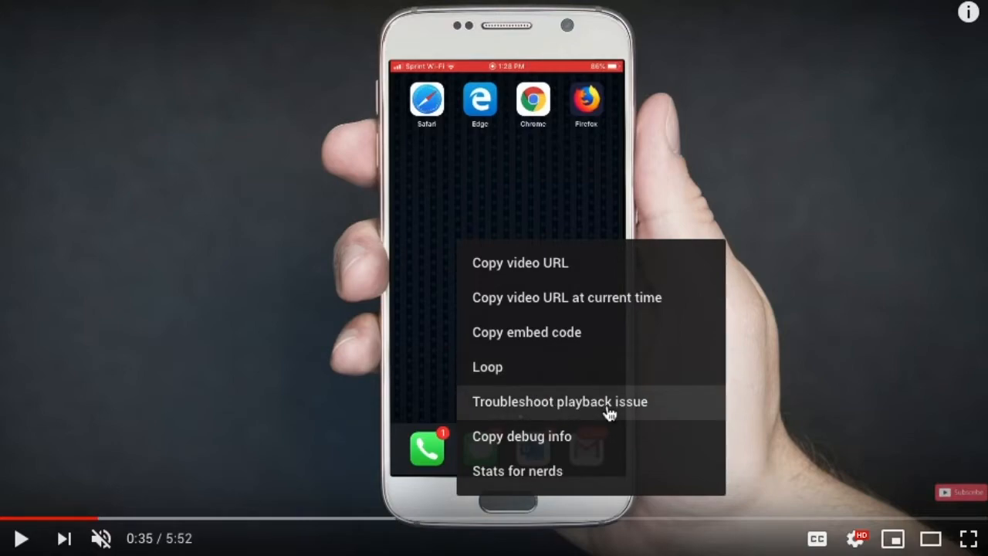
mouse_move(556, 445)
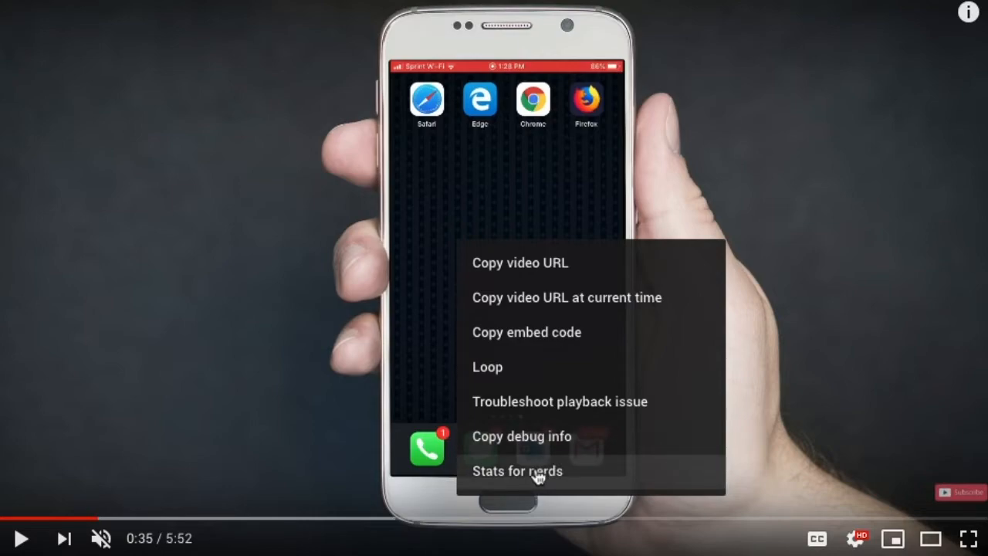
click(518, 471)
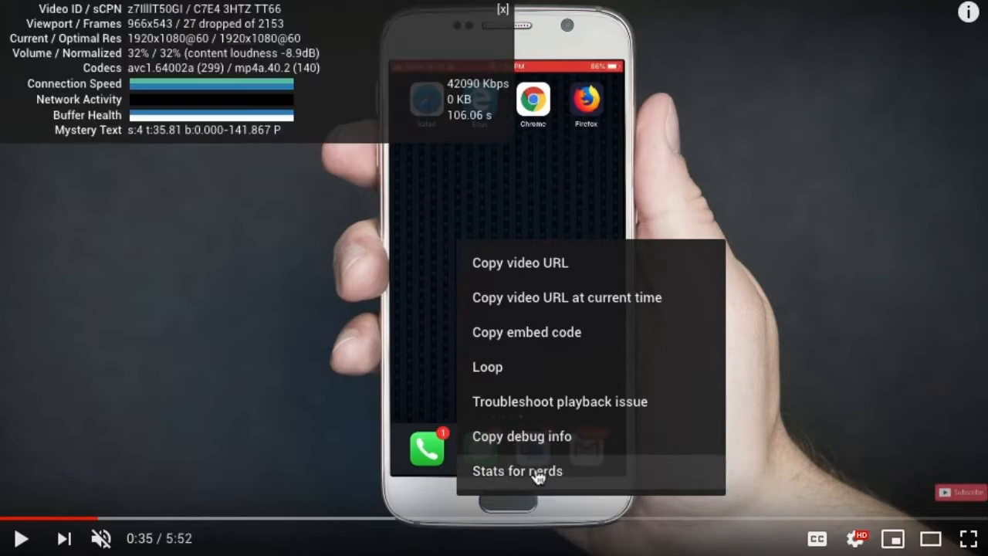
Dismiss the right-click menu so only the Stats for nerds overlay remains
click(517, 471)
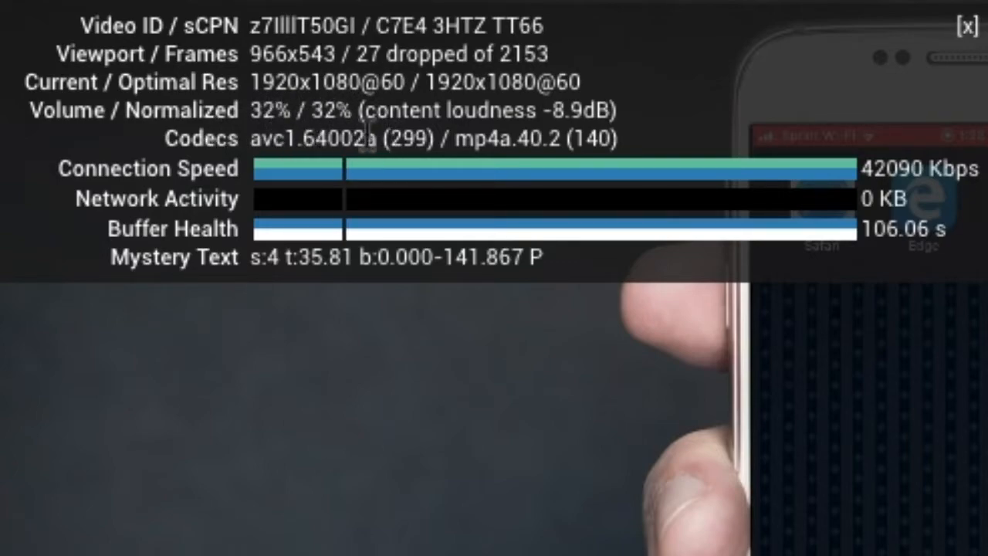
mouse_move(324, 209)
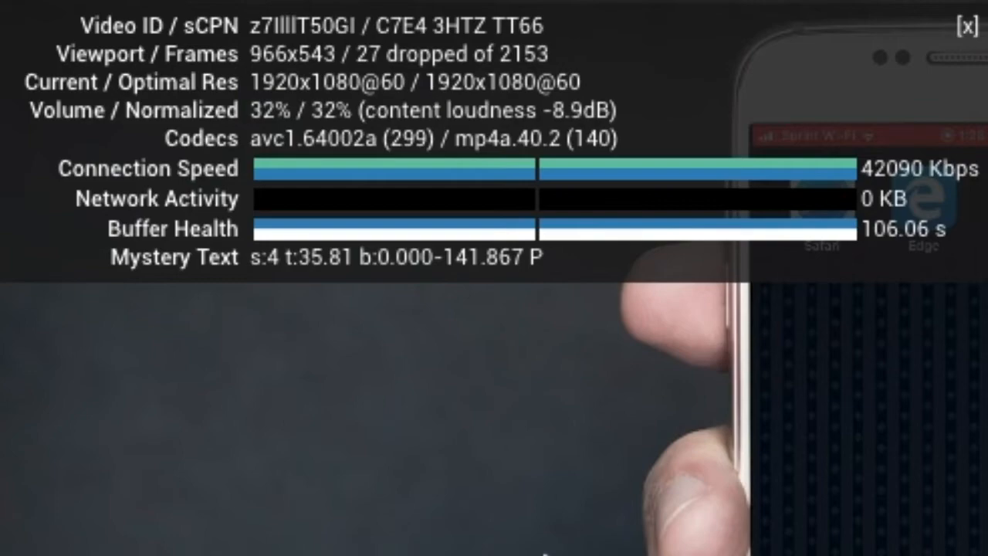
mouse_move(219, 353)
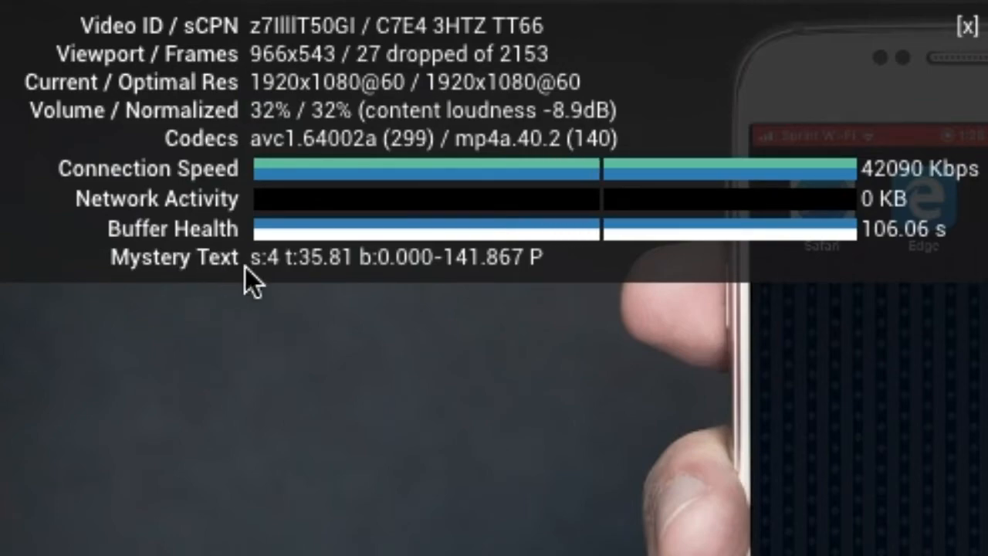
mouse_move(692, 424)
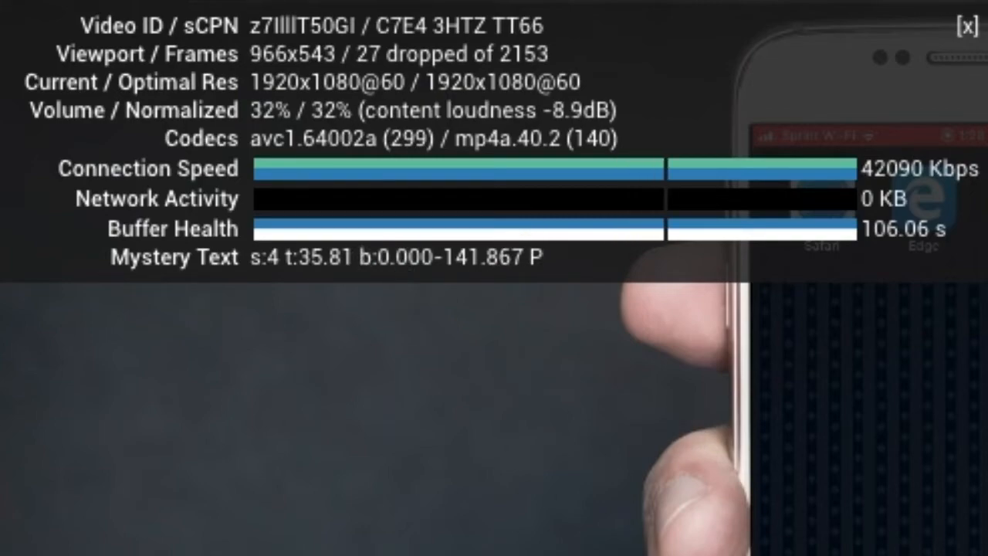
mouse_move(590, 232)
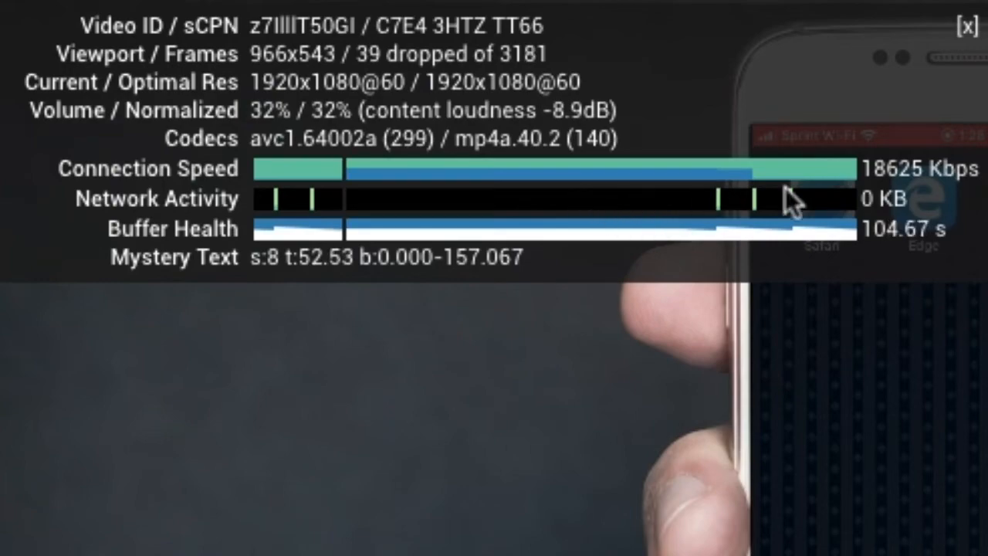
mouse_move(579, 420)
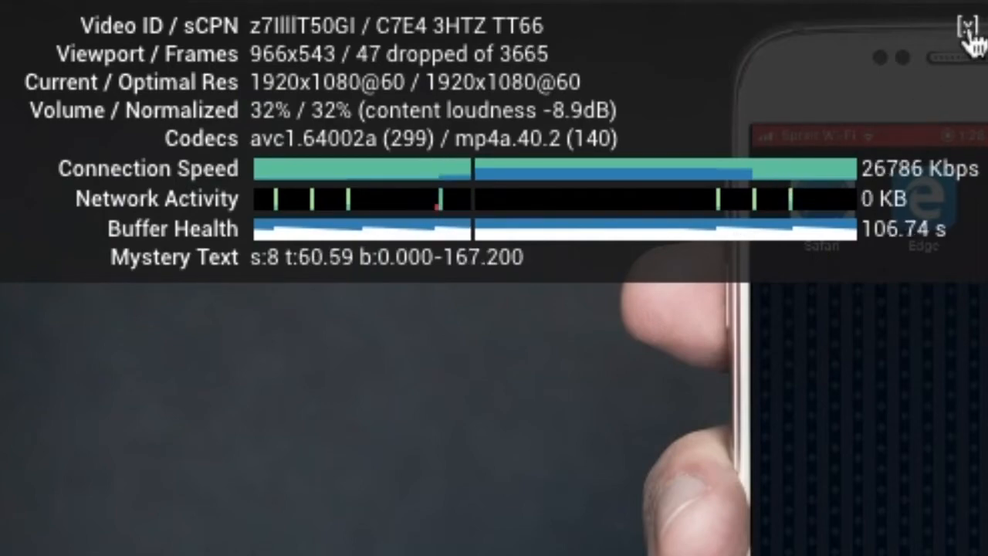
Close the Stats for nerds overlay around 1:00 into playback
click(972, 19)
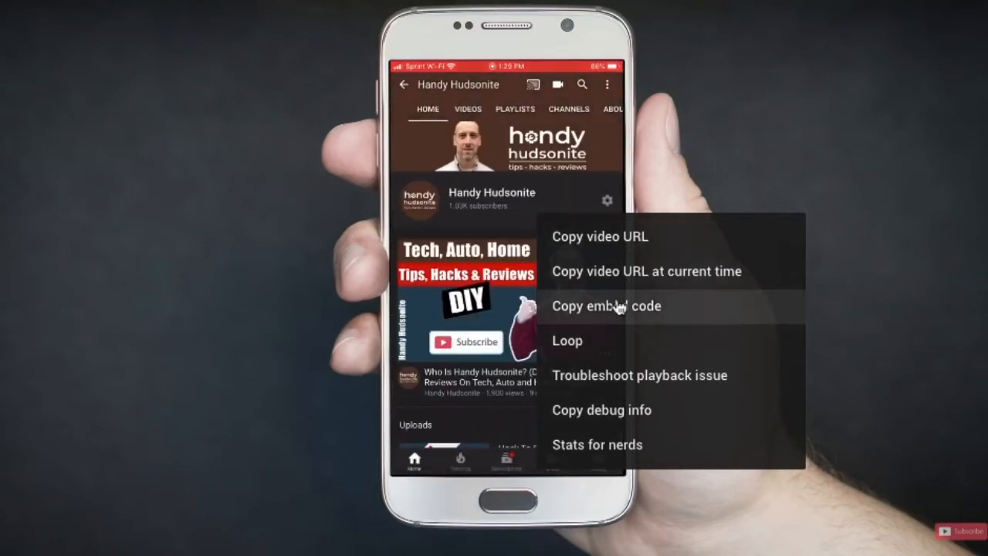
mouse_move(686, 309)
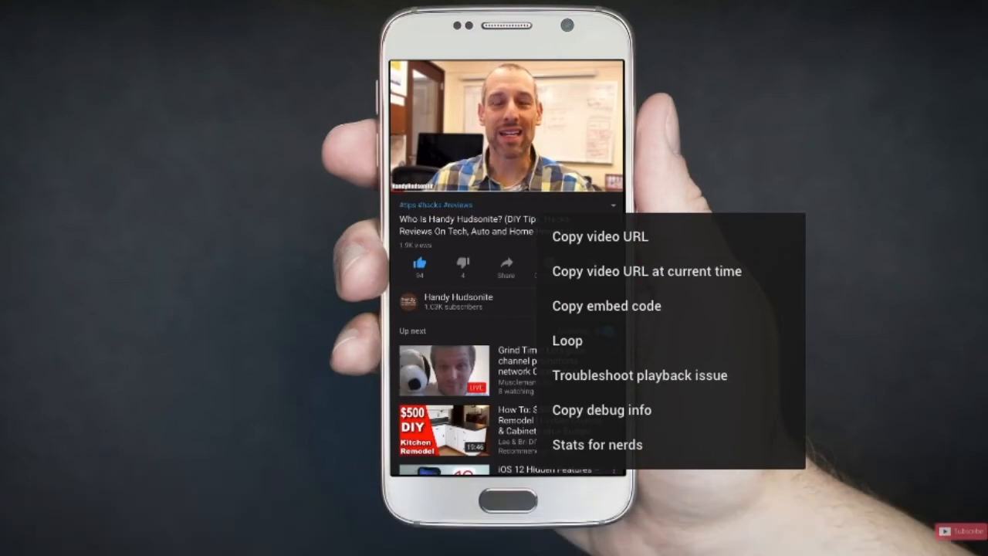
mouse_move(734, 172)
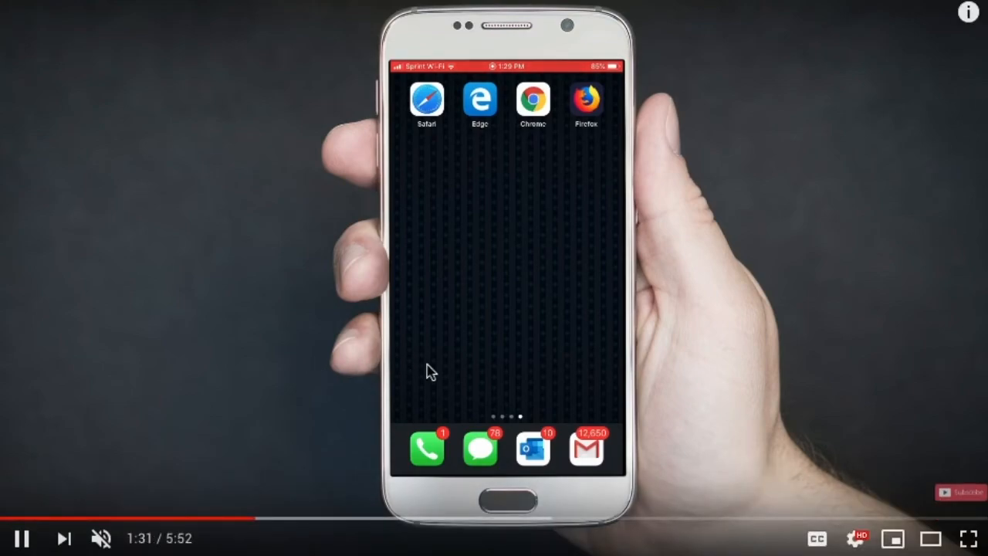
mouse_move(584, 547)
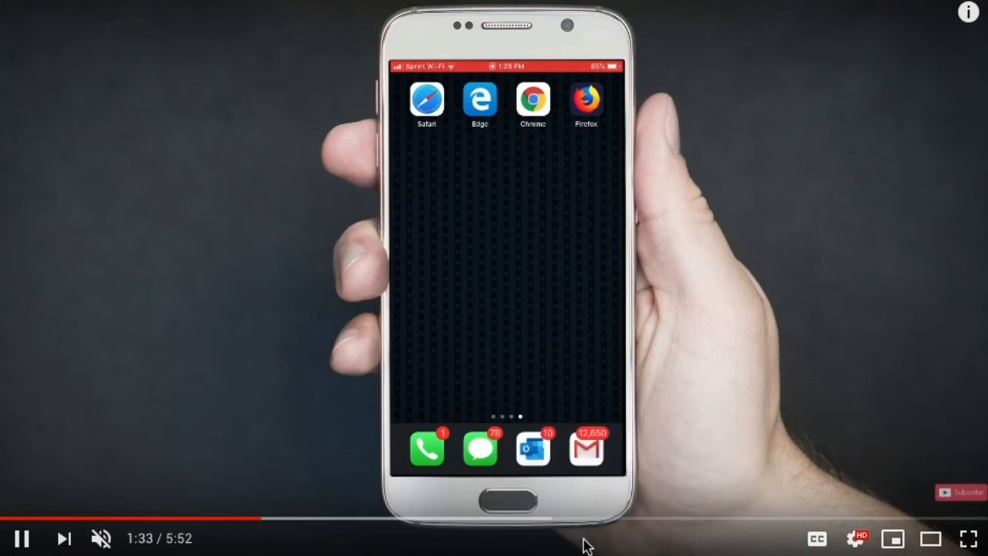
mouse_move(334, 370)
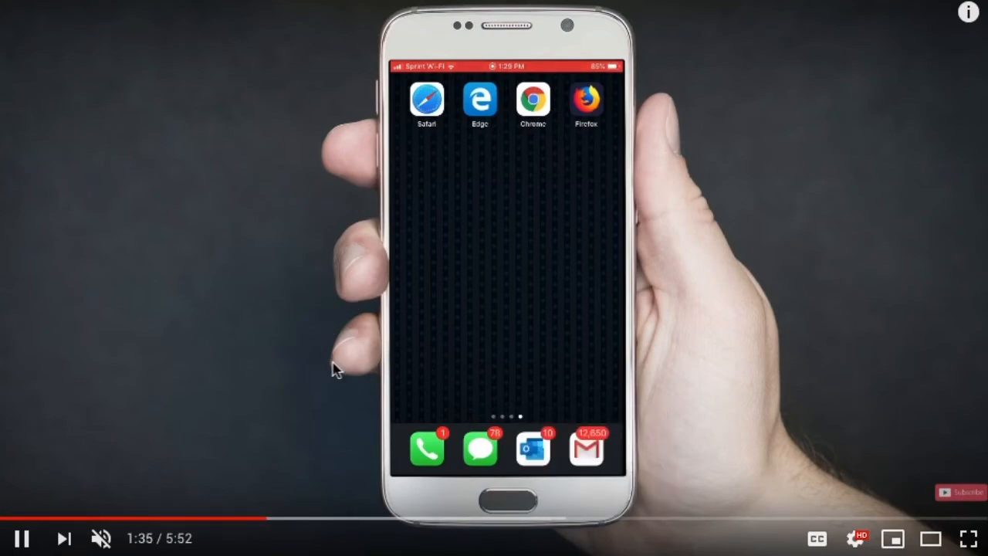